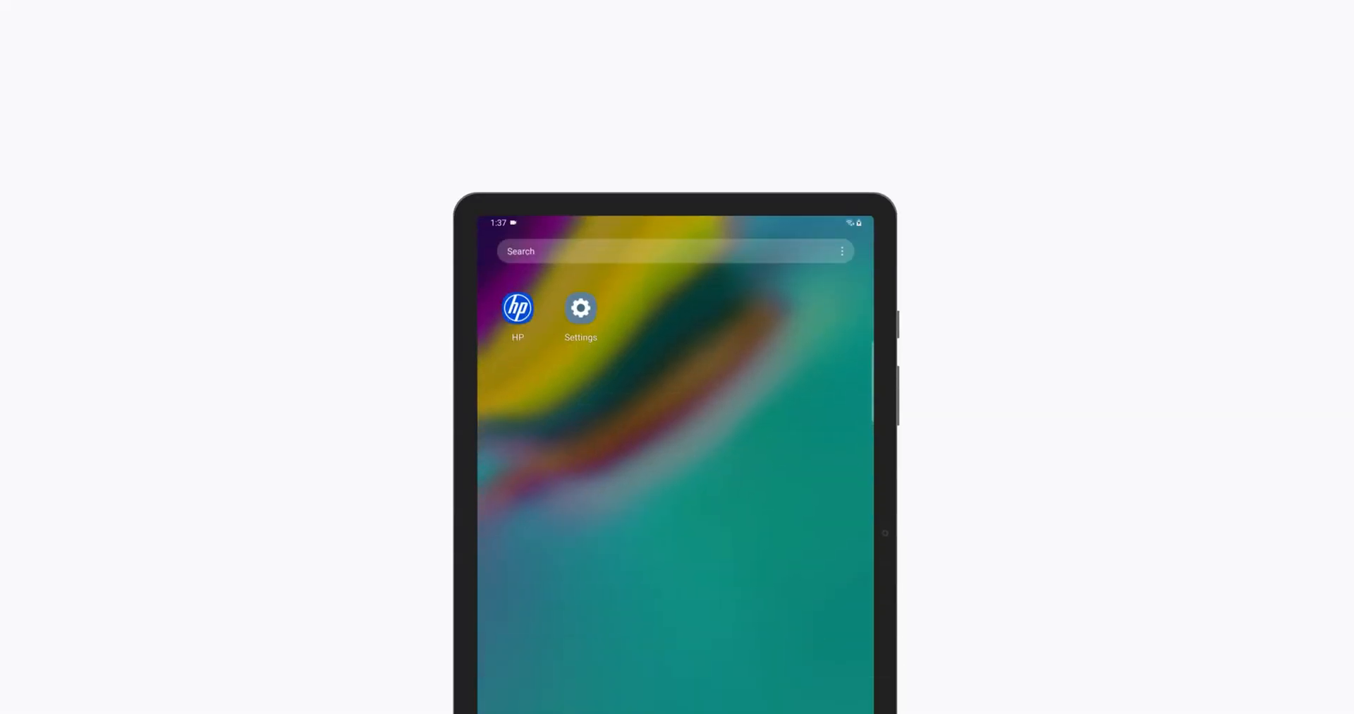
- Launch HP Smart and reach the ENVY Inspire 7200e's Advanced Settings via Printer Settings
click(517, 307)
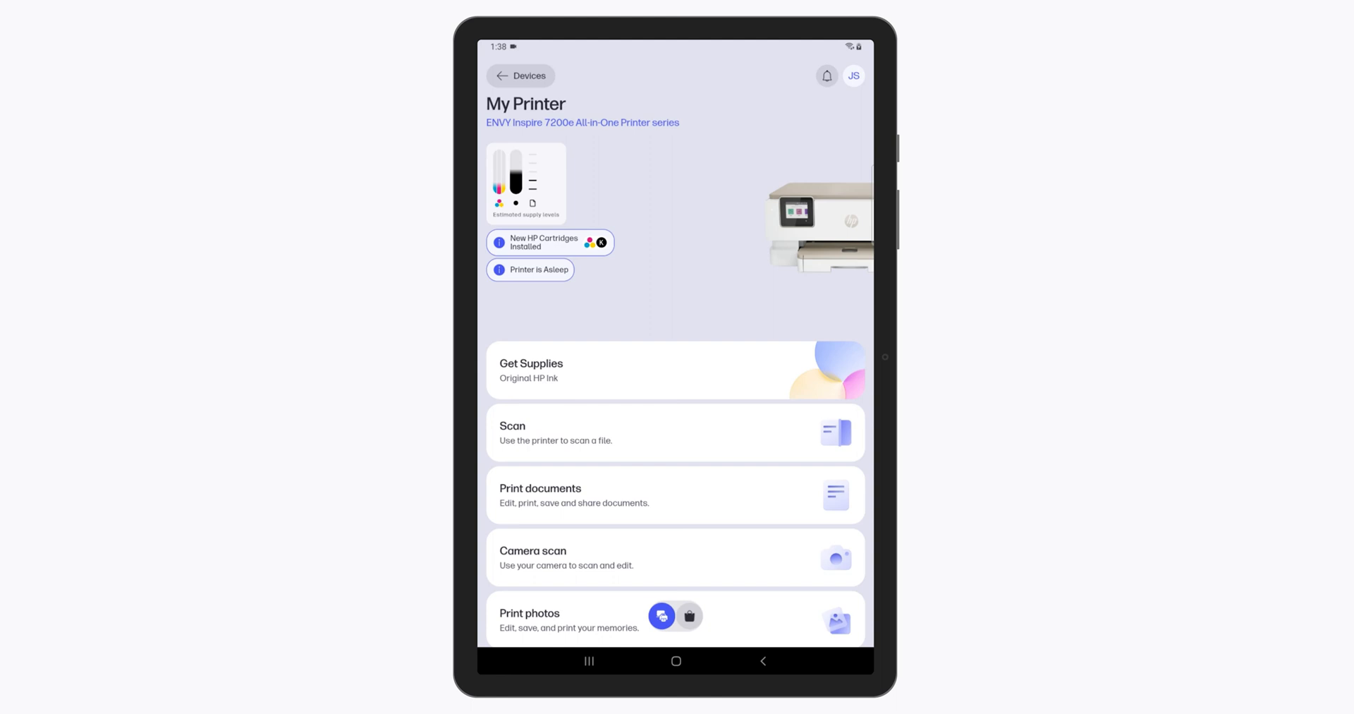
scroll(down, 3)
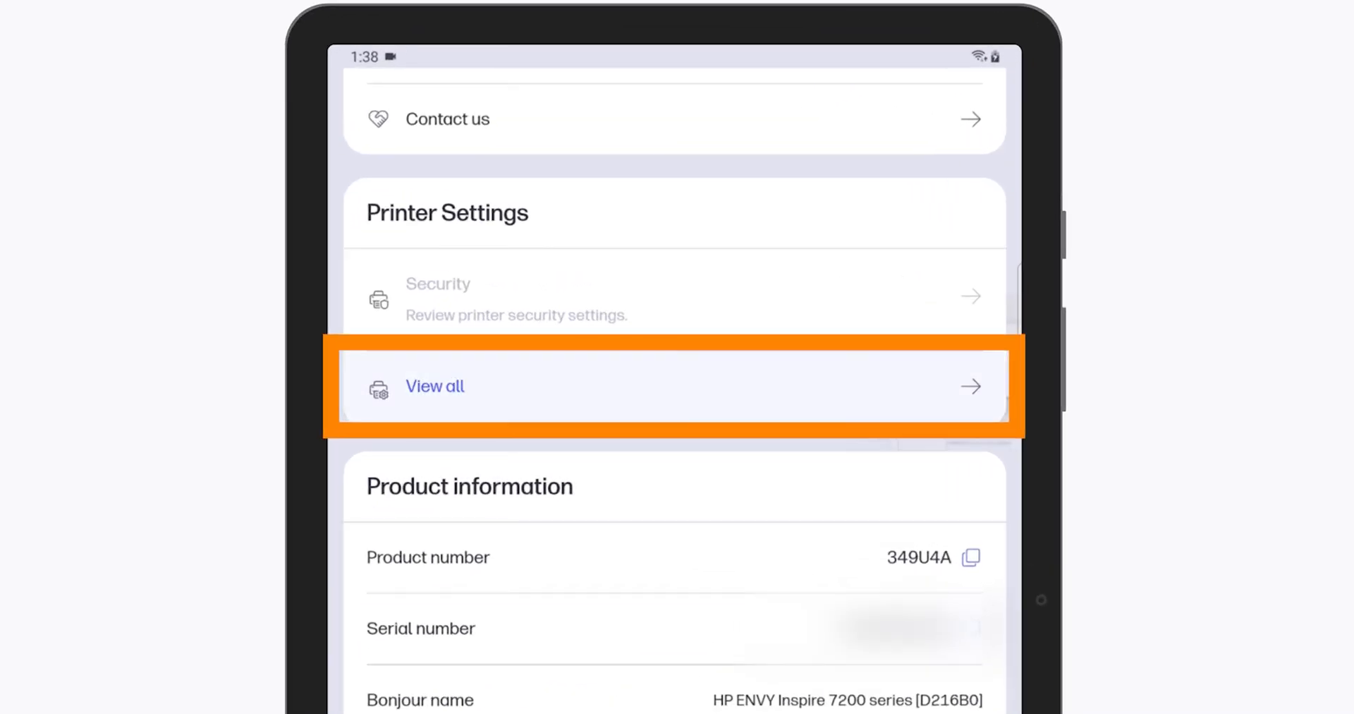
click(434, 385)
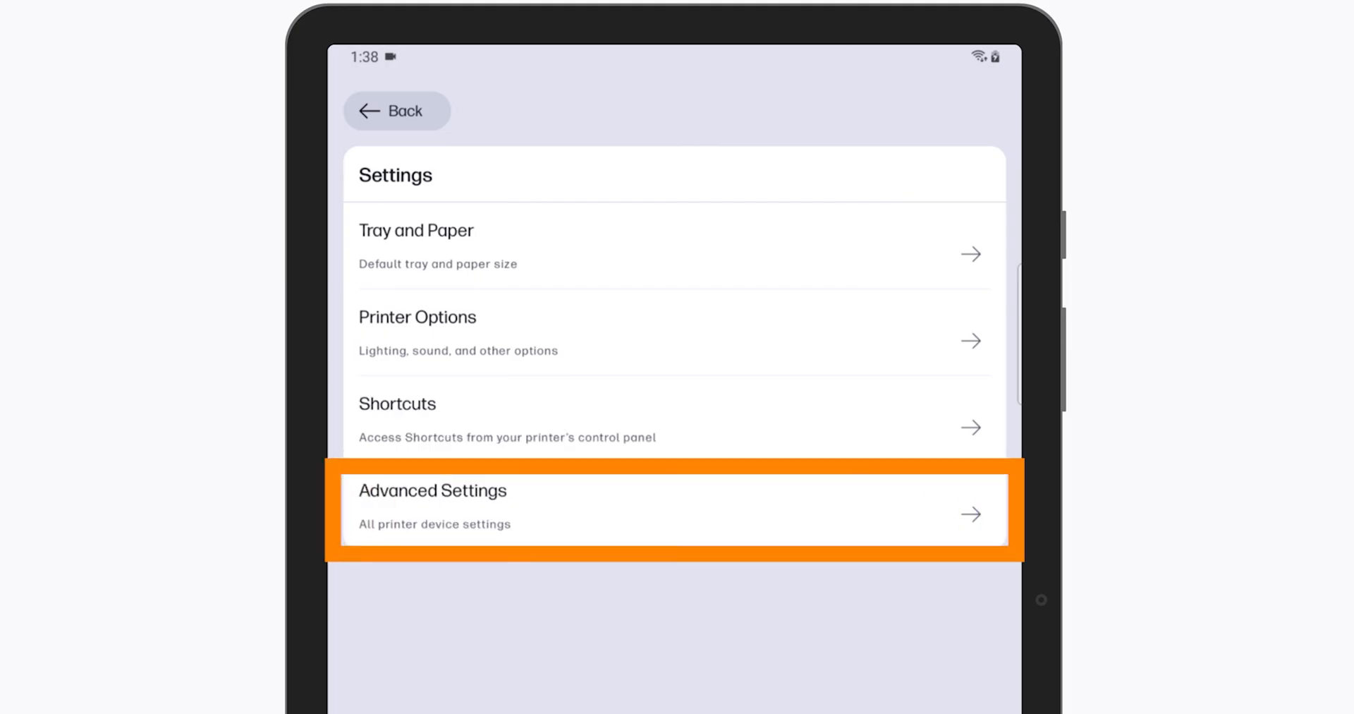
click(672, 510)
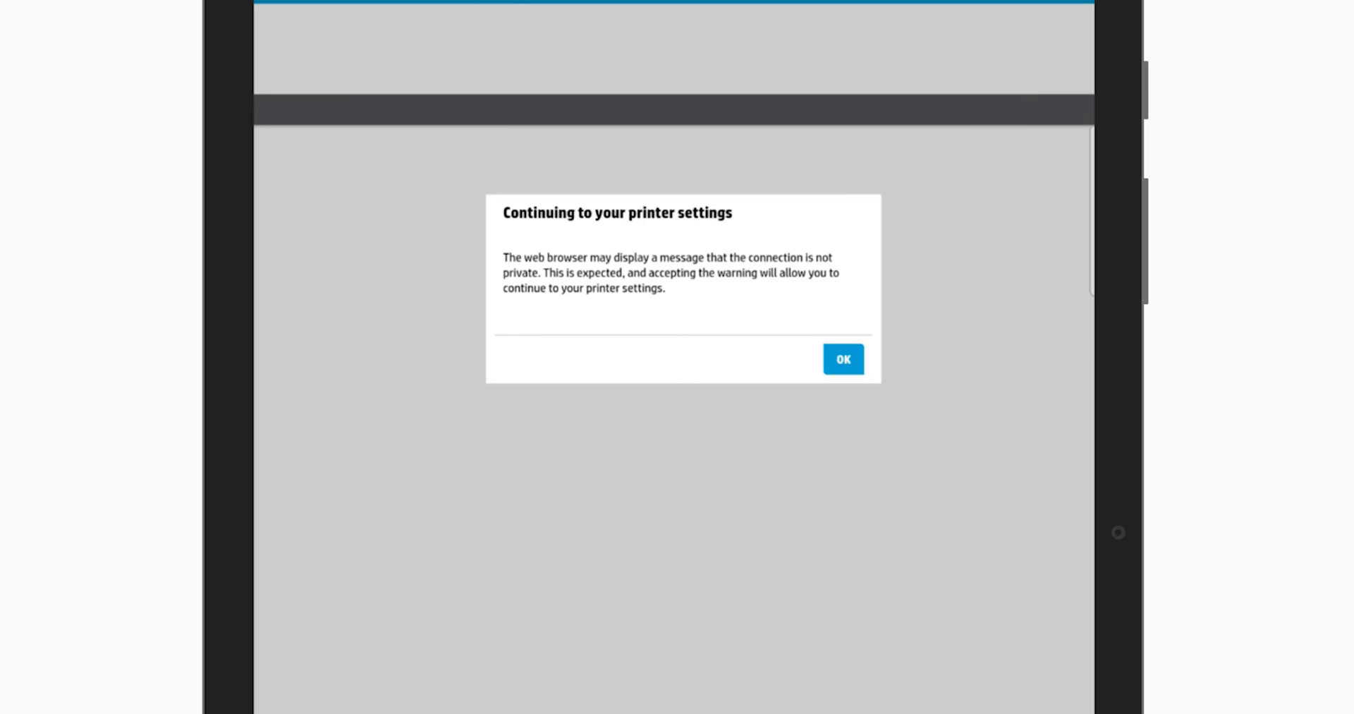
- Dismiss the privacy warning and check for firmware updates under Printer Update
click(842, 358)
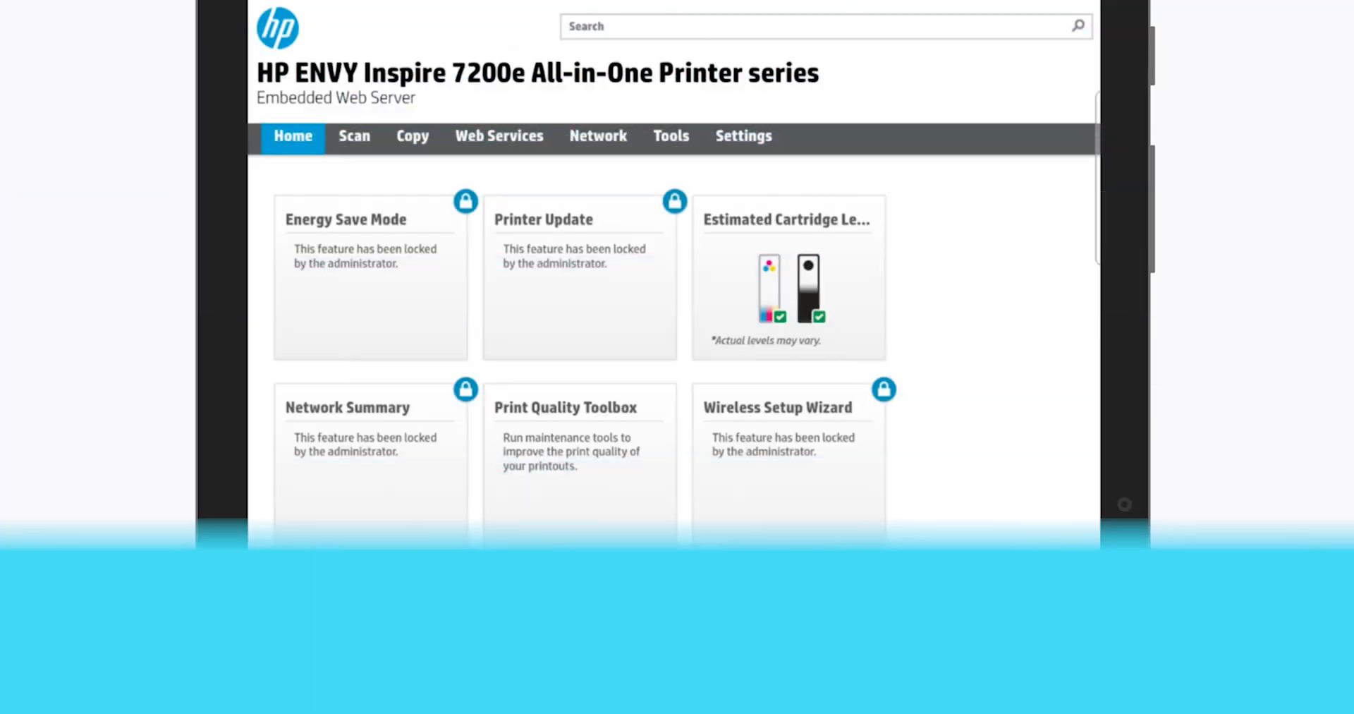
scroll(down, 3)
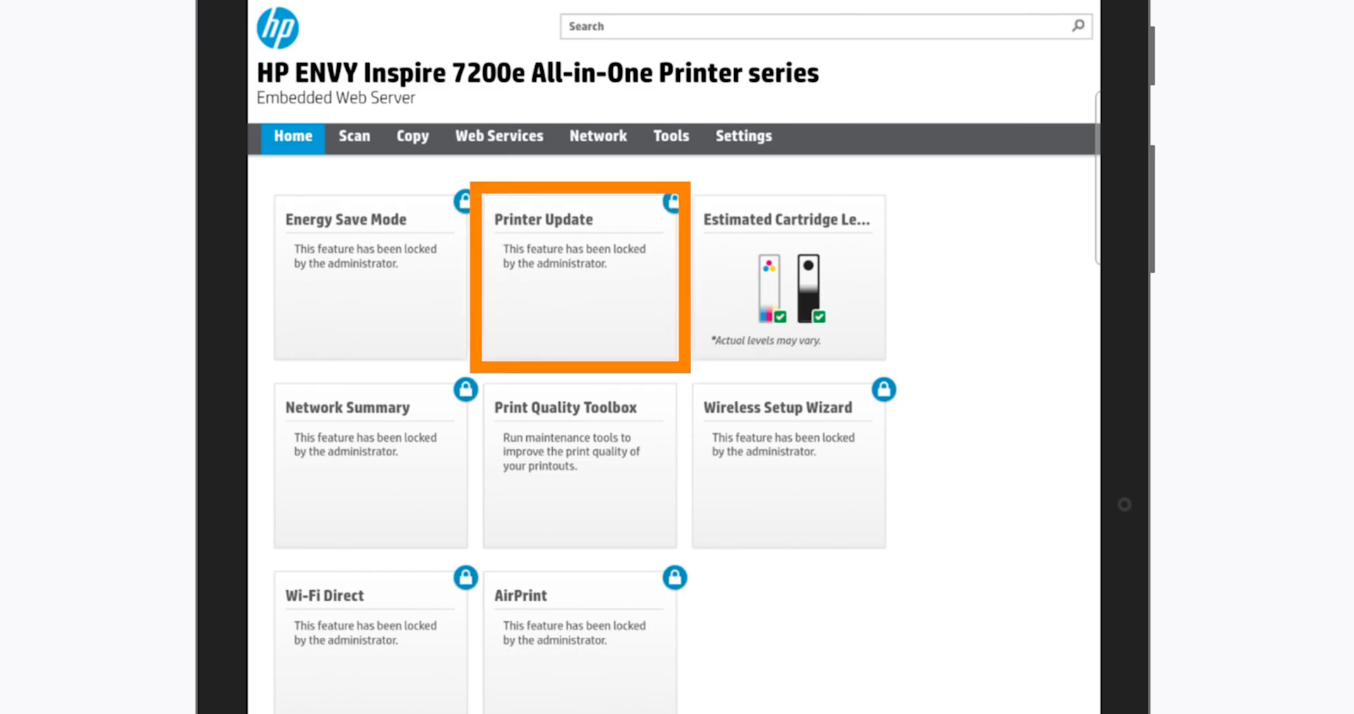
click(671, 136)
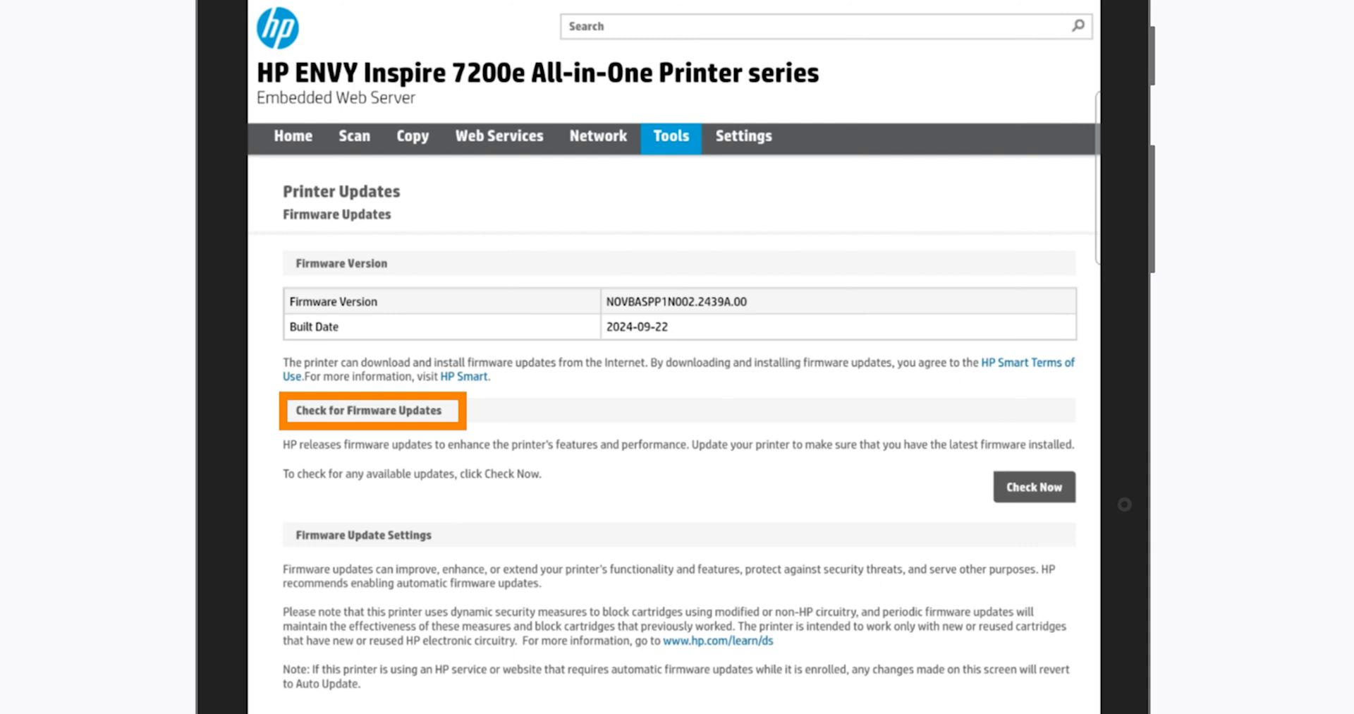
click(1032, 486)
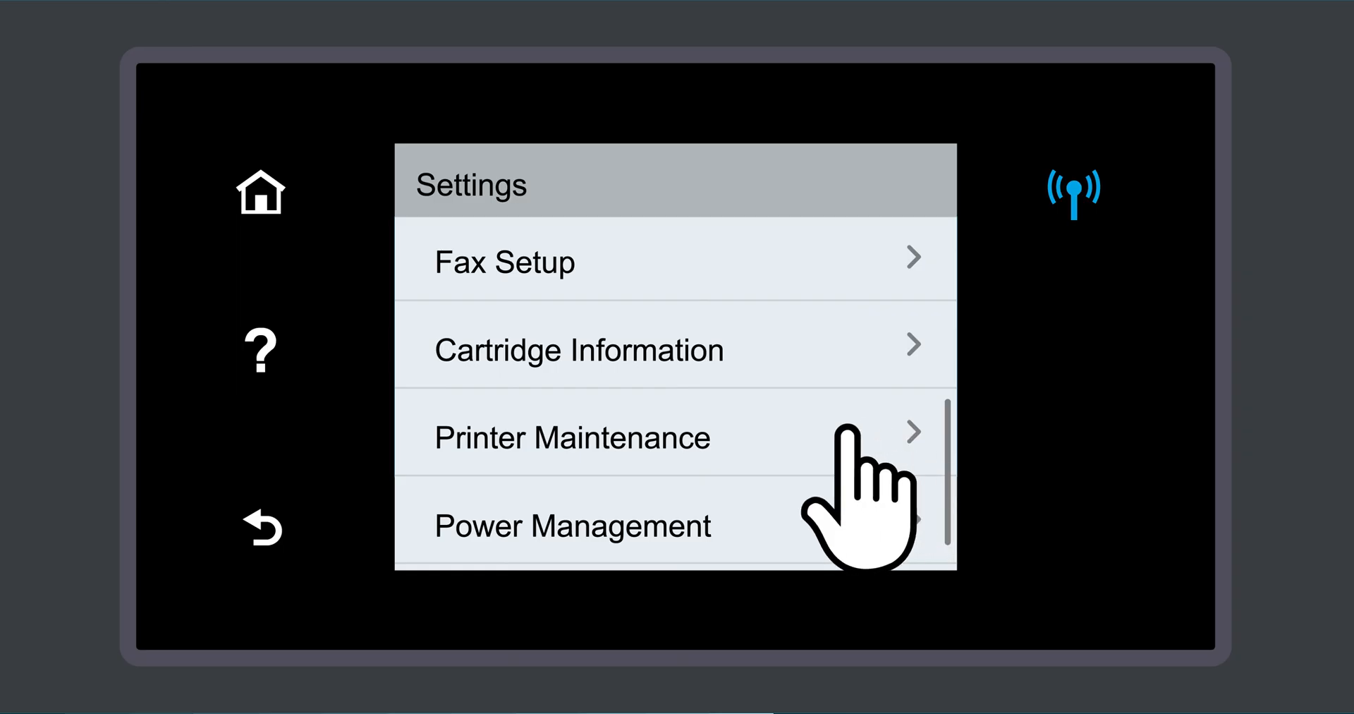
- Open Printer Maintenance > Printer Update, accept the Web Services terms, and check for updates
click(572, 437)
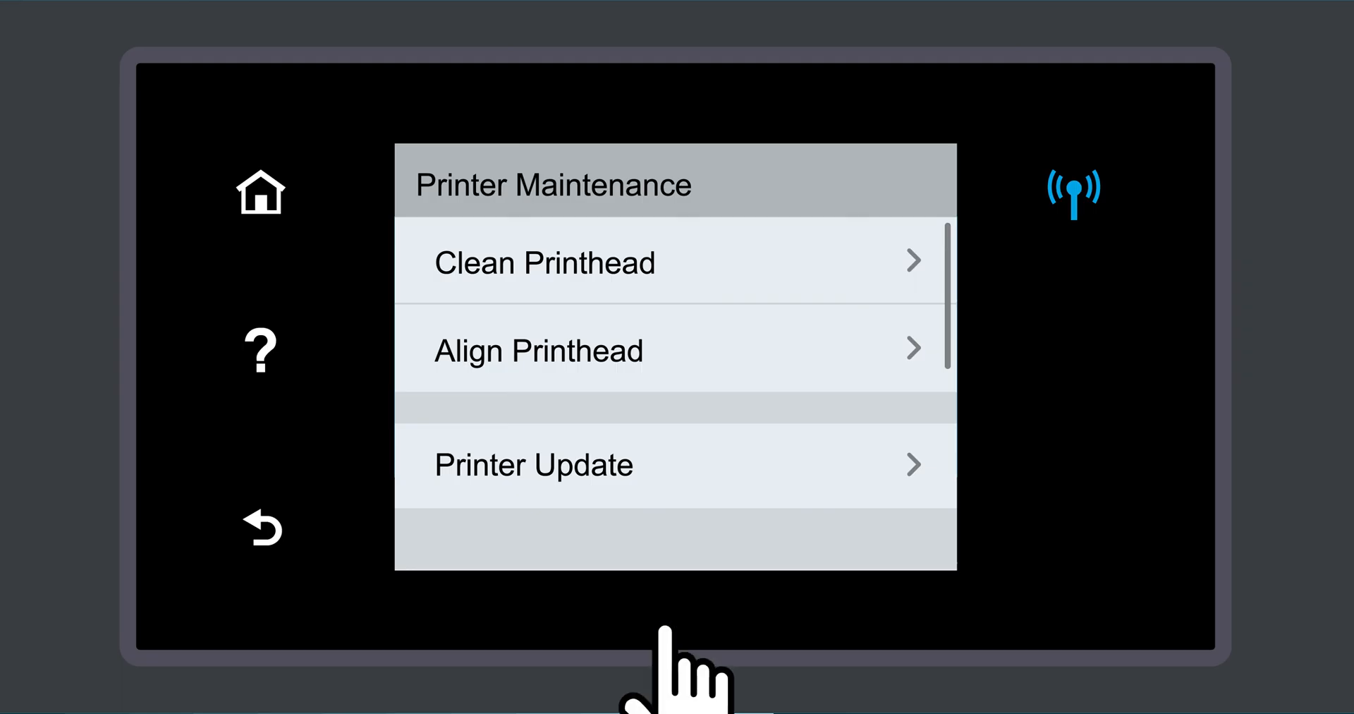
click(534, 464)
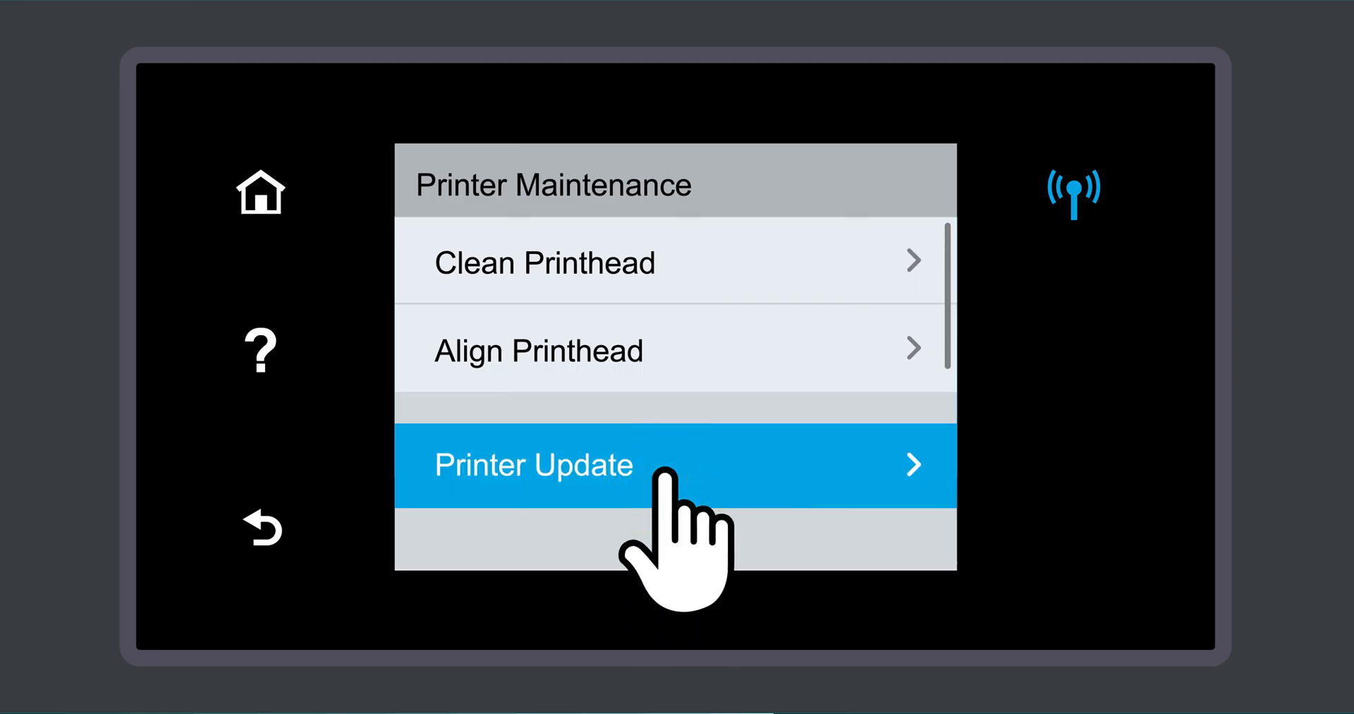
click(534, 464)
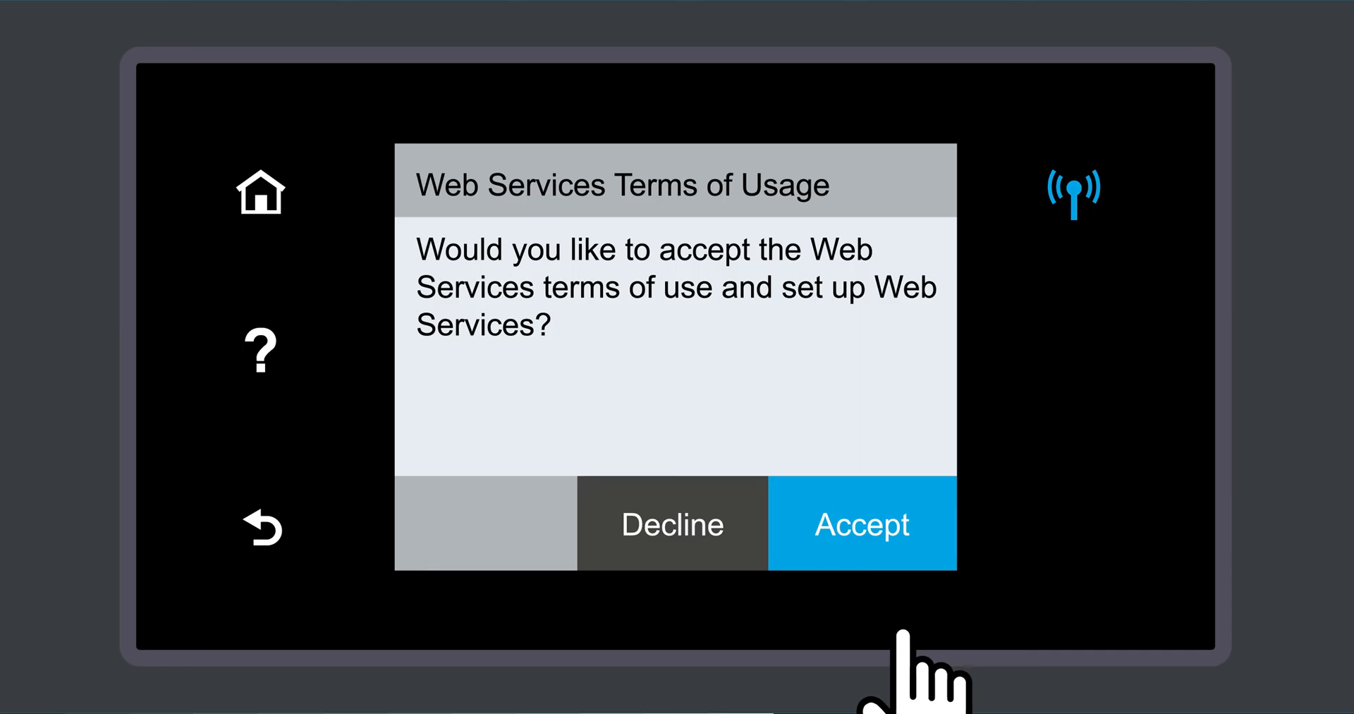
click(861, 524)
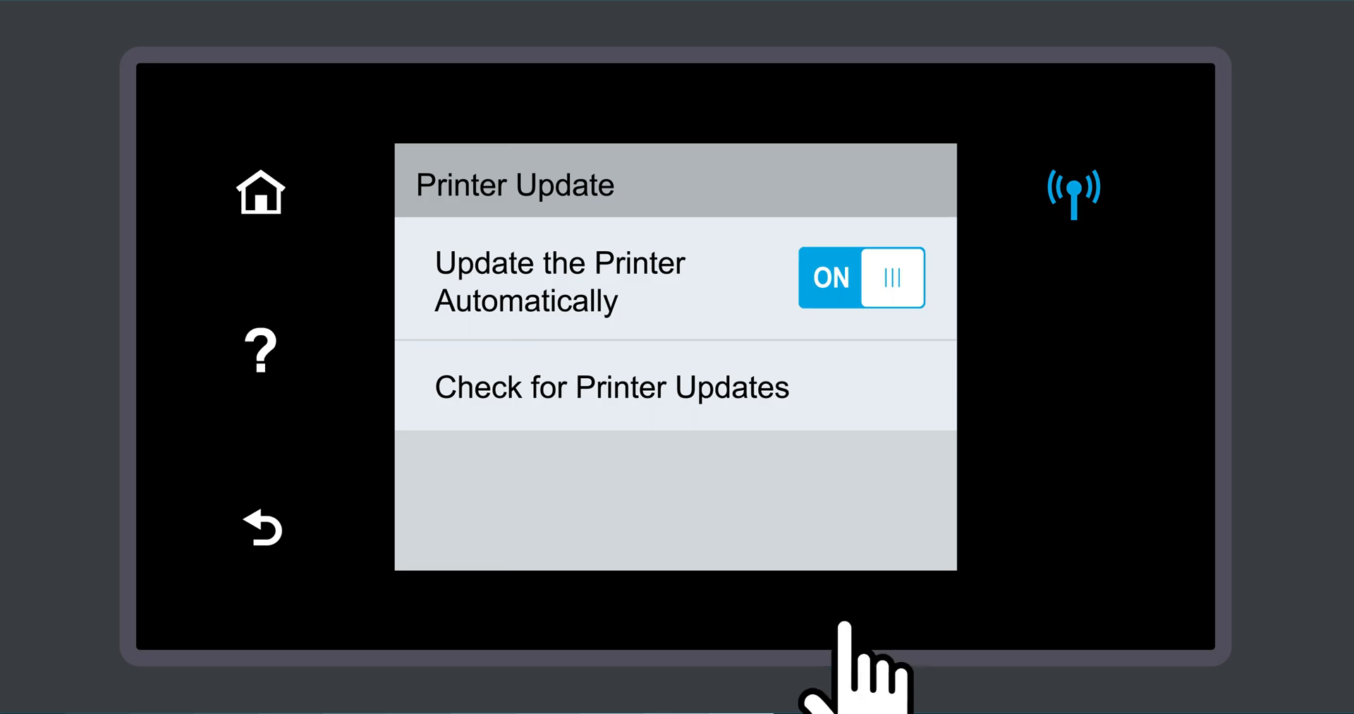
click(611, 386)
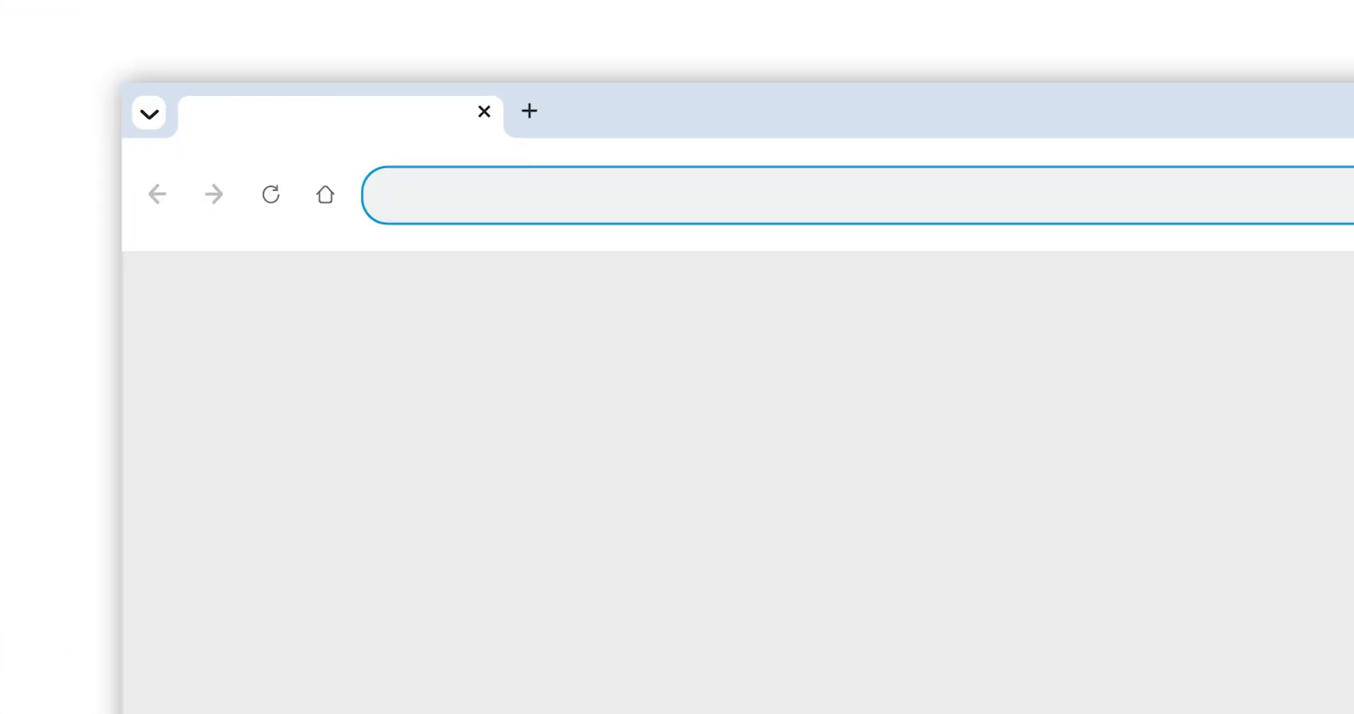
- Go to support.hp.com/drivers and choose Printer as the product type
text(support.hp.com/dri)
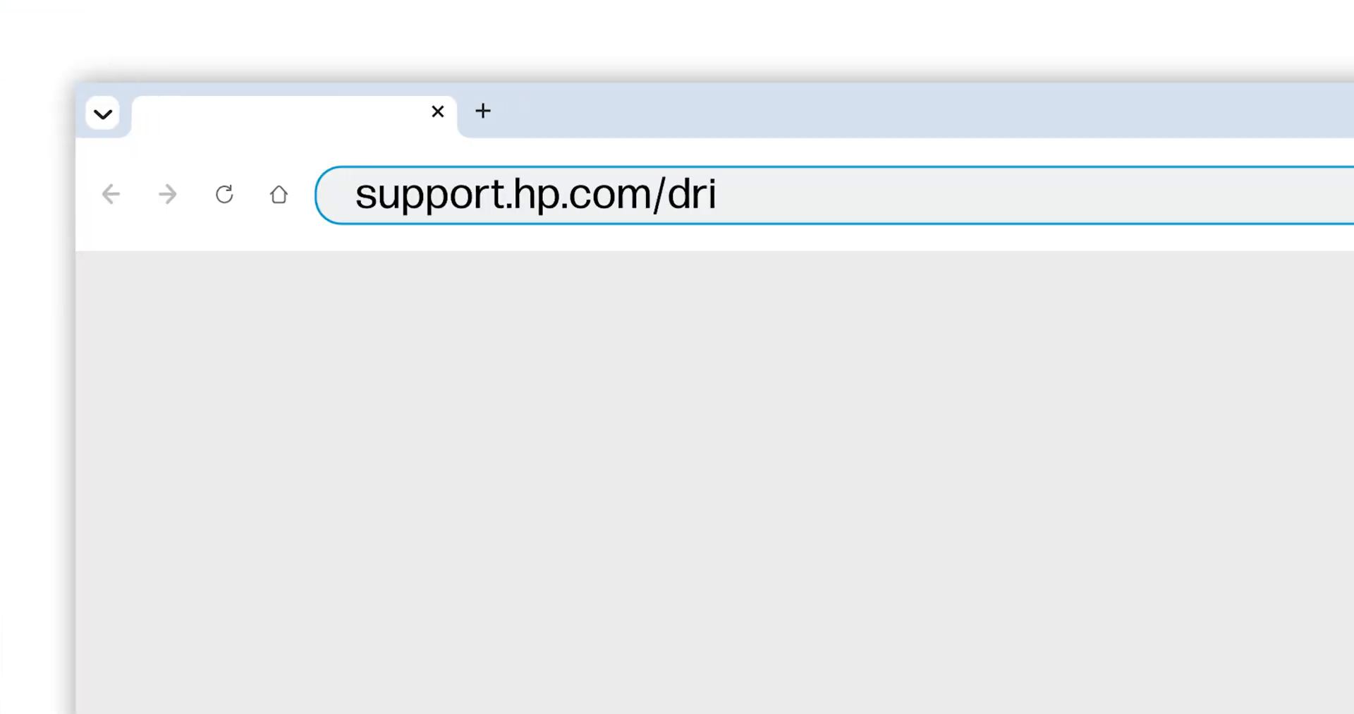
text(vers)
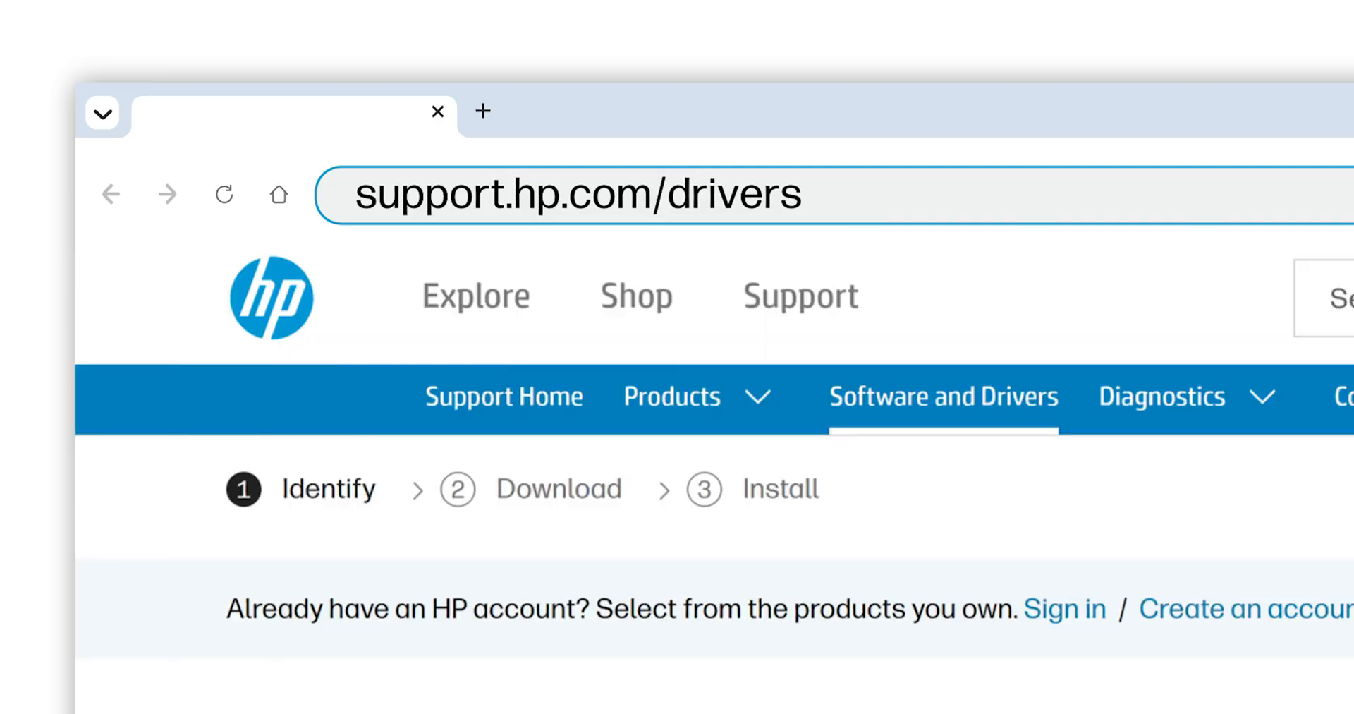
scroll(down, 3)
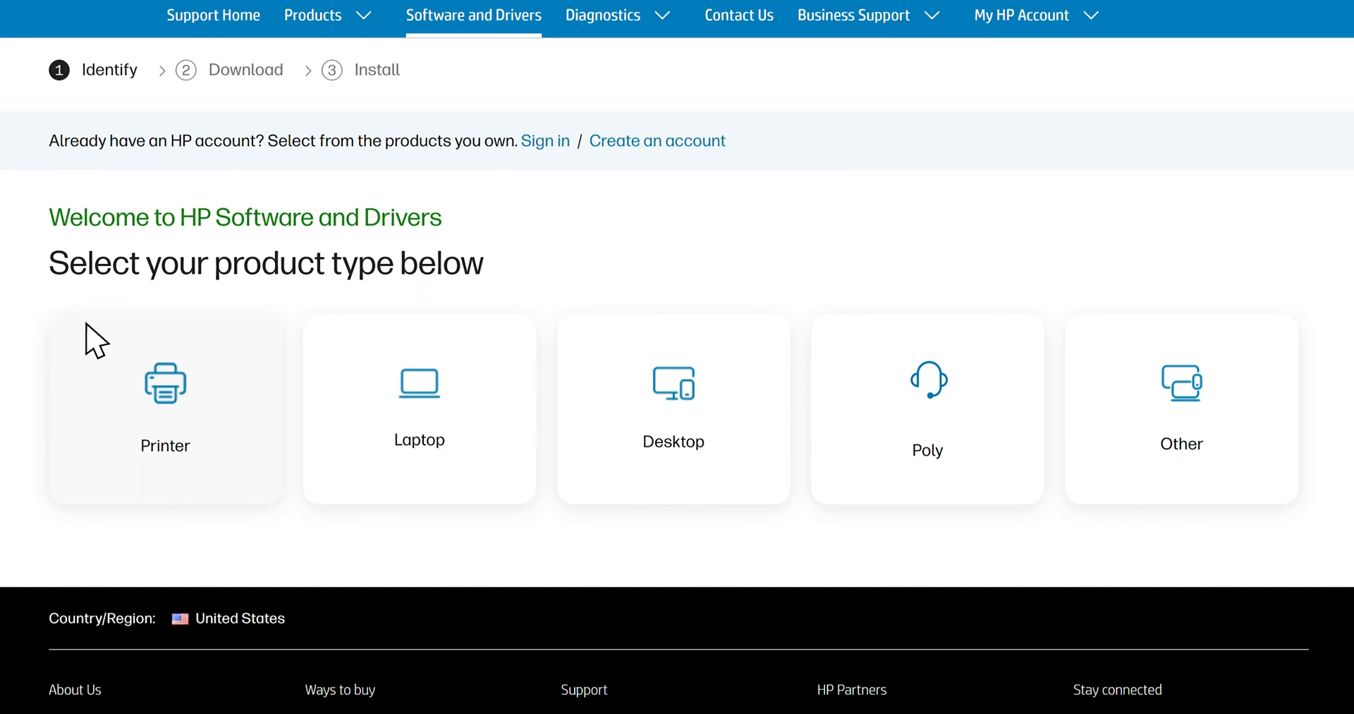
click(164, 408)
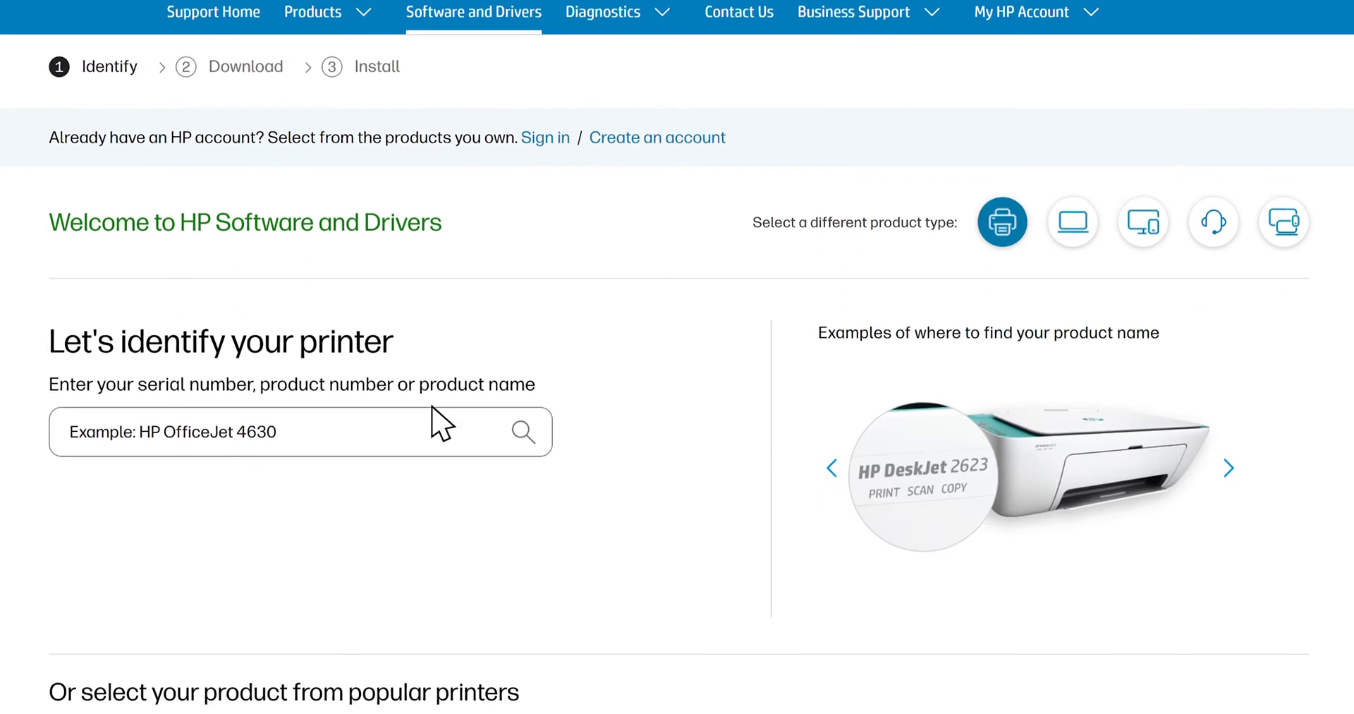
- Find the HP LaserJet Pro M478-M479 series and download its firmware update utility
text(HP LaserJet Pro M478)
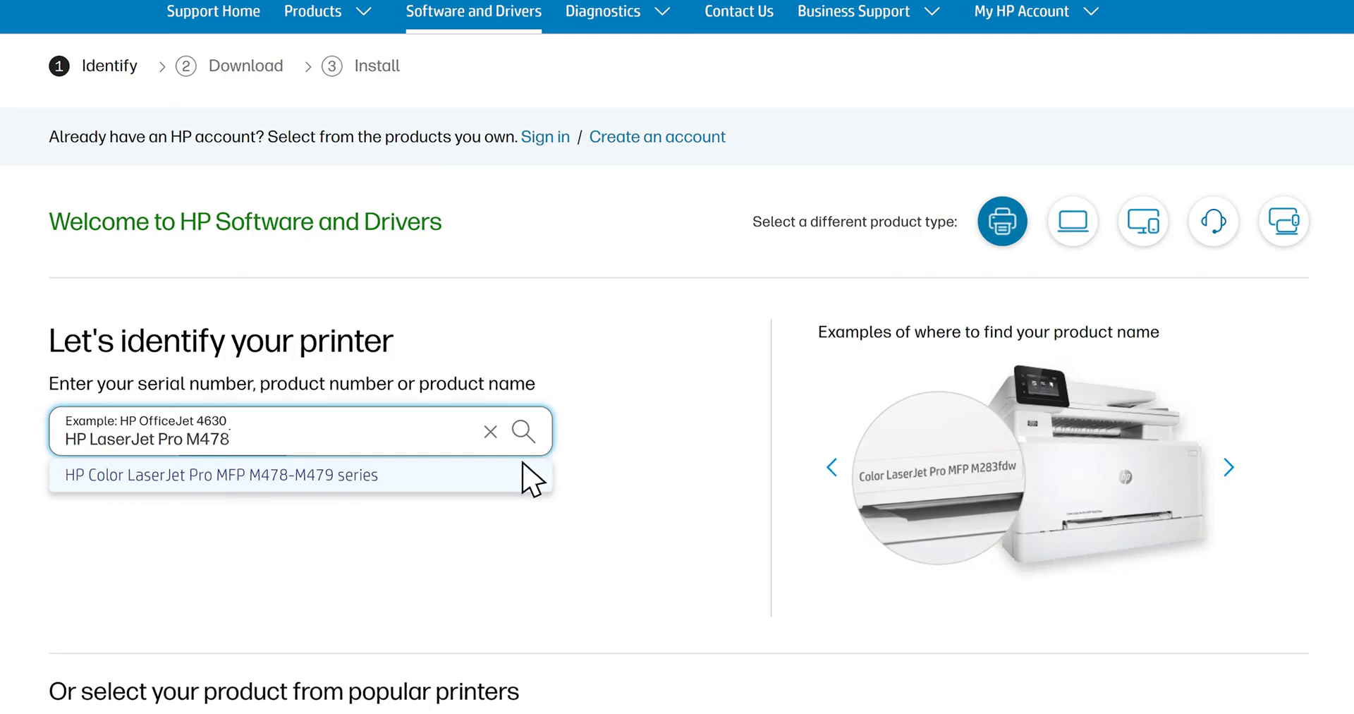
click(219, 474)
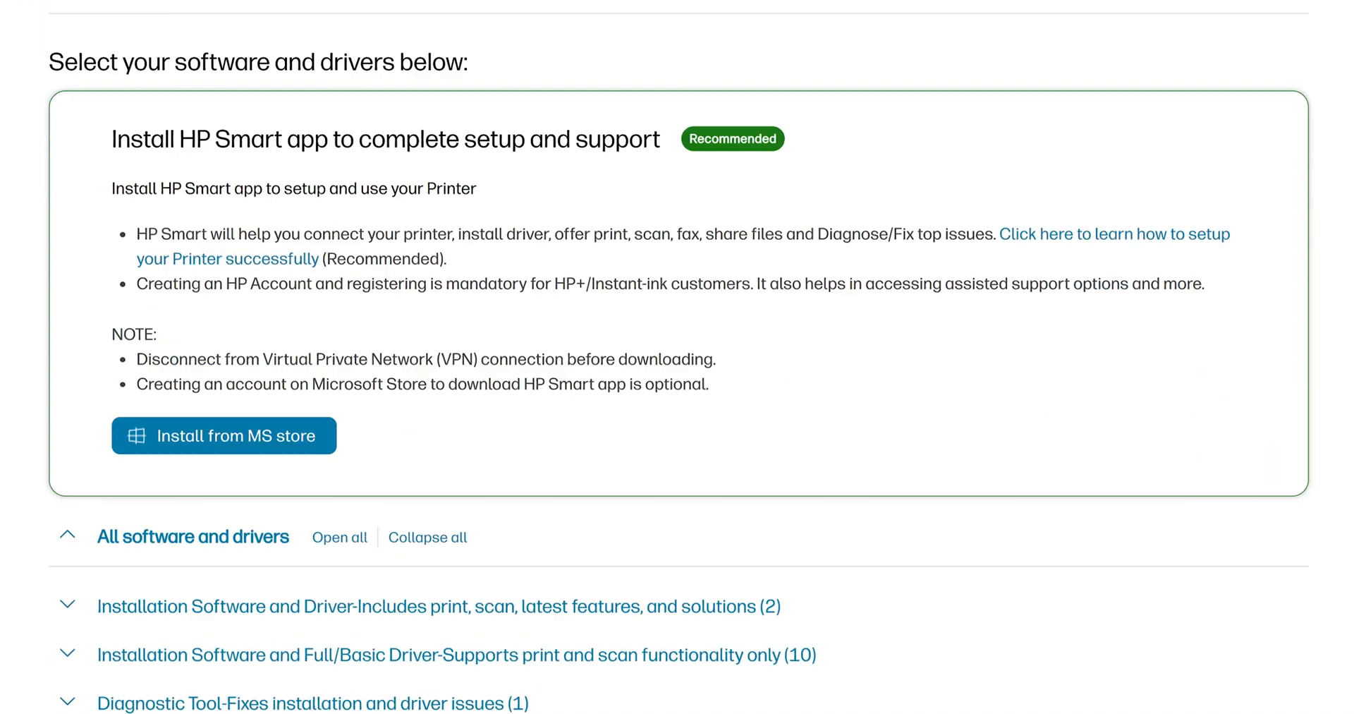
scroll(down, 3)
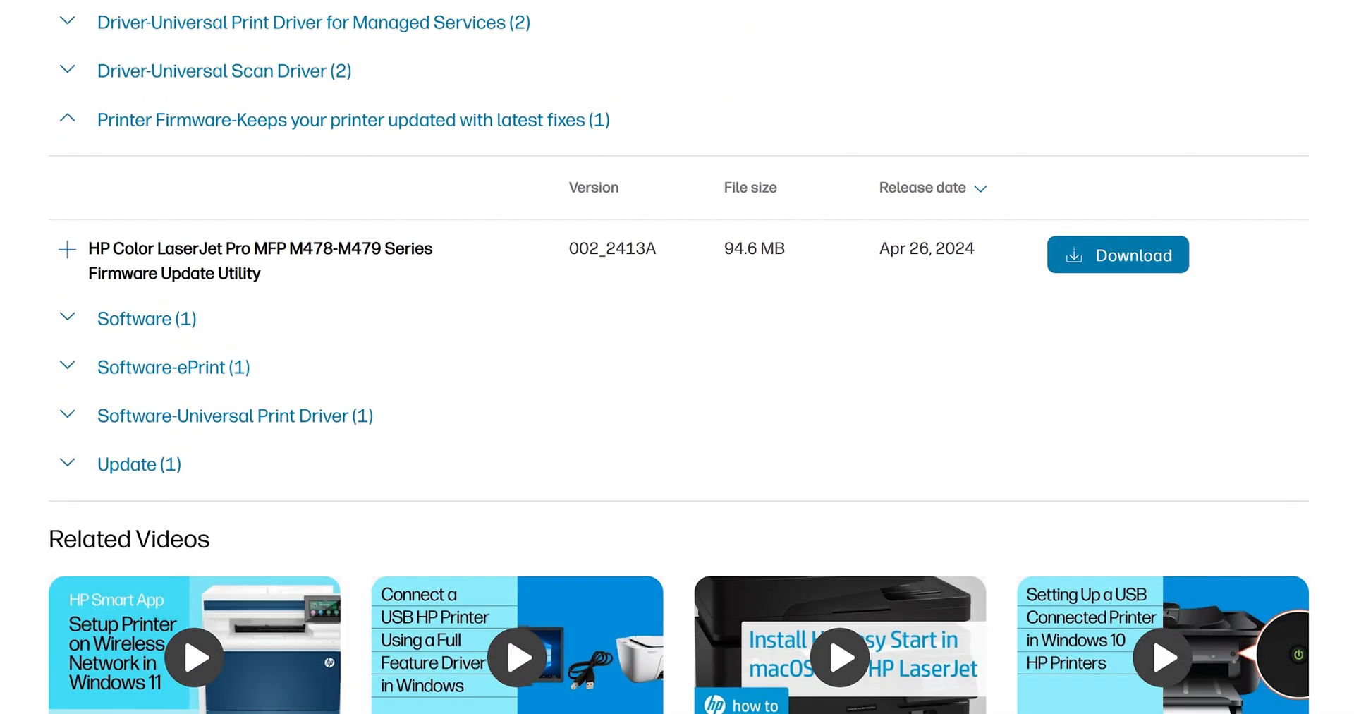
click(1116, 254)
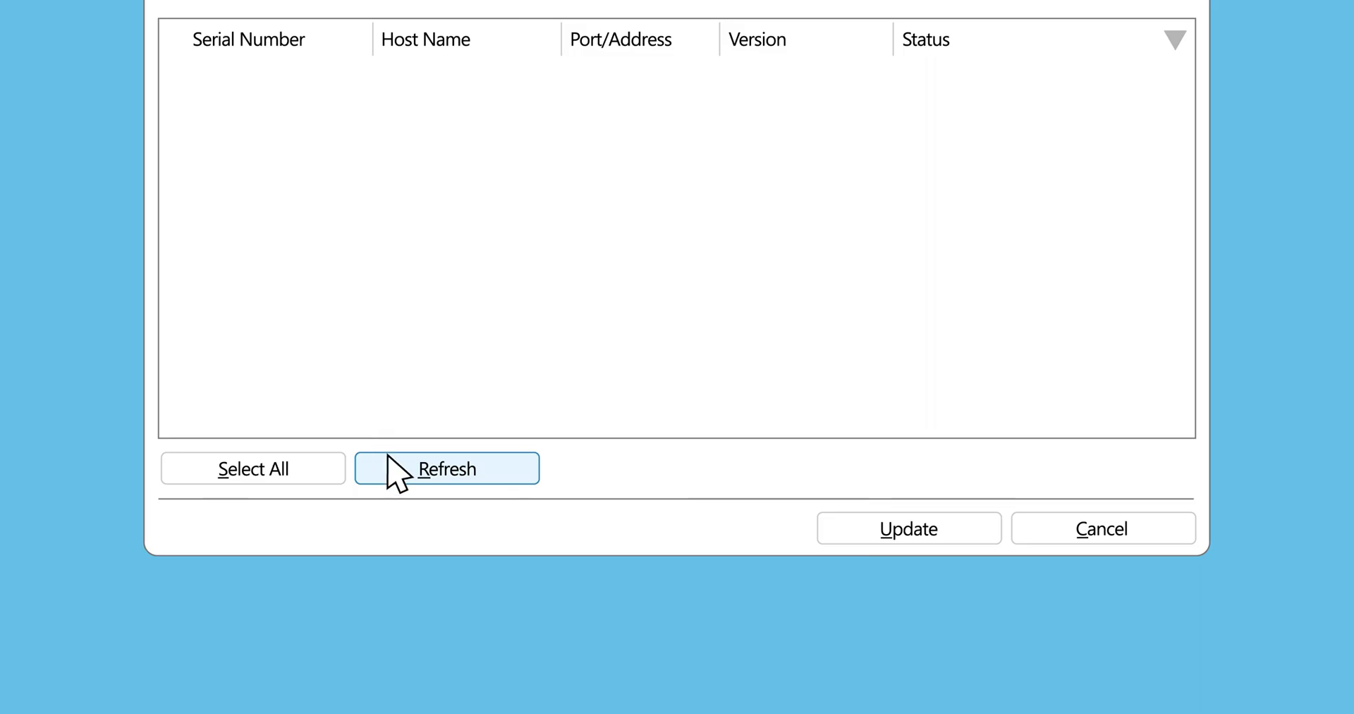
- Refresh the printer list, tick the M478-M479 printer, and click Update
click(447, 468)
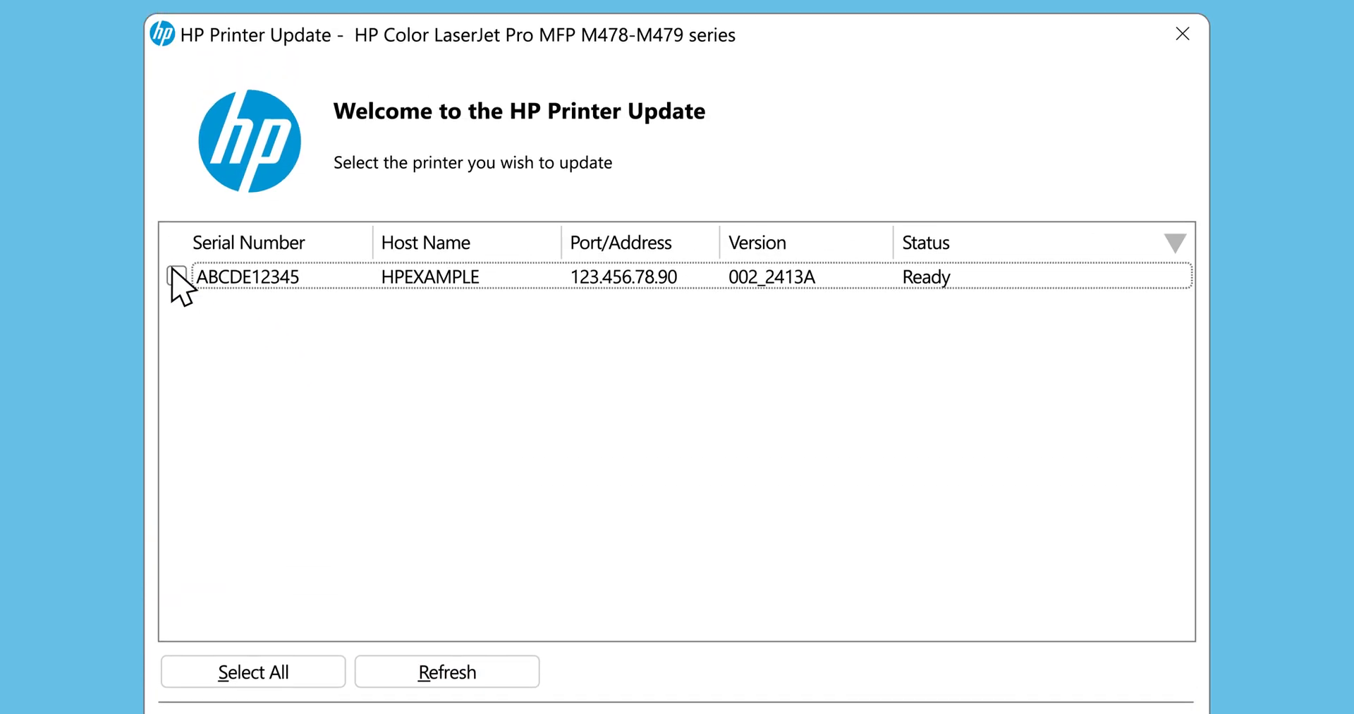
click(176, 276)
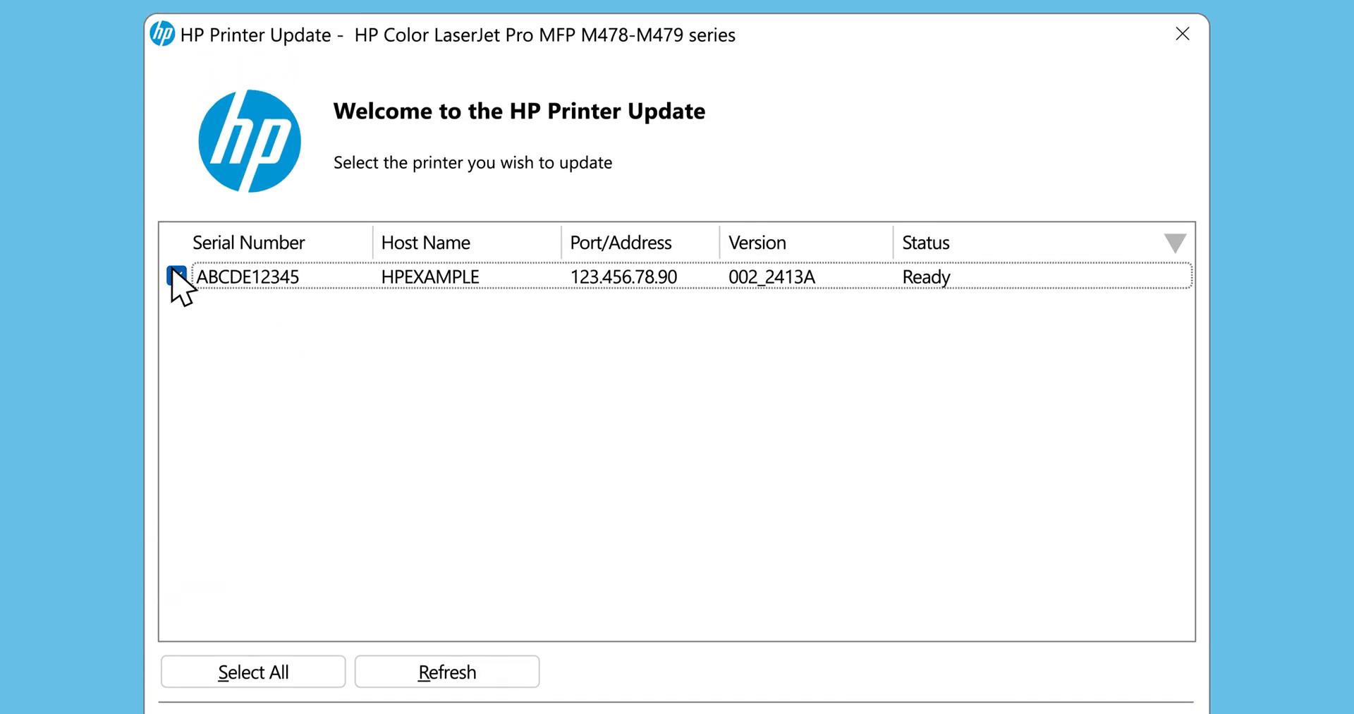
click(177, 277)
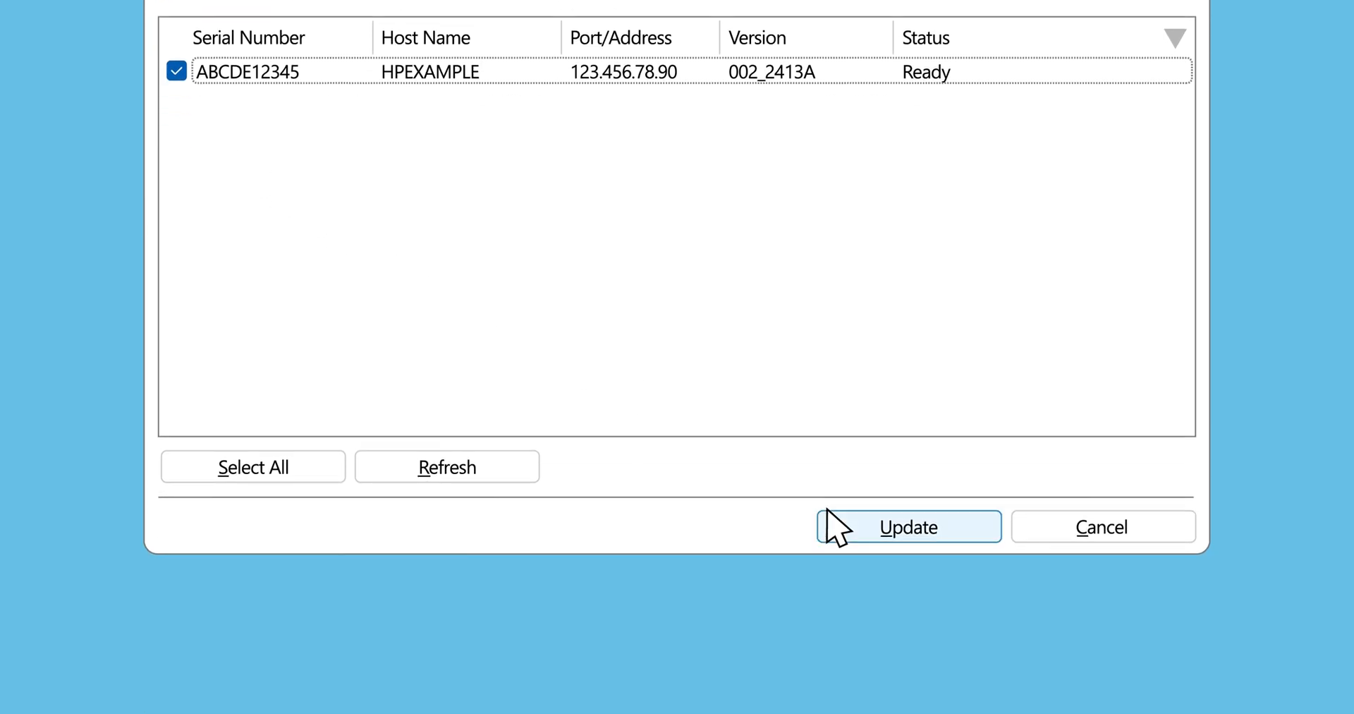
click(908, 526)
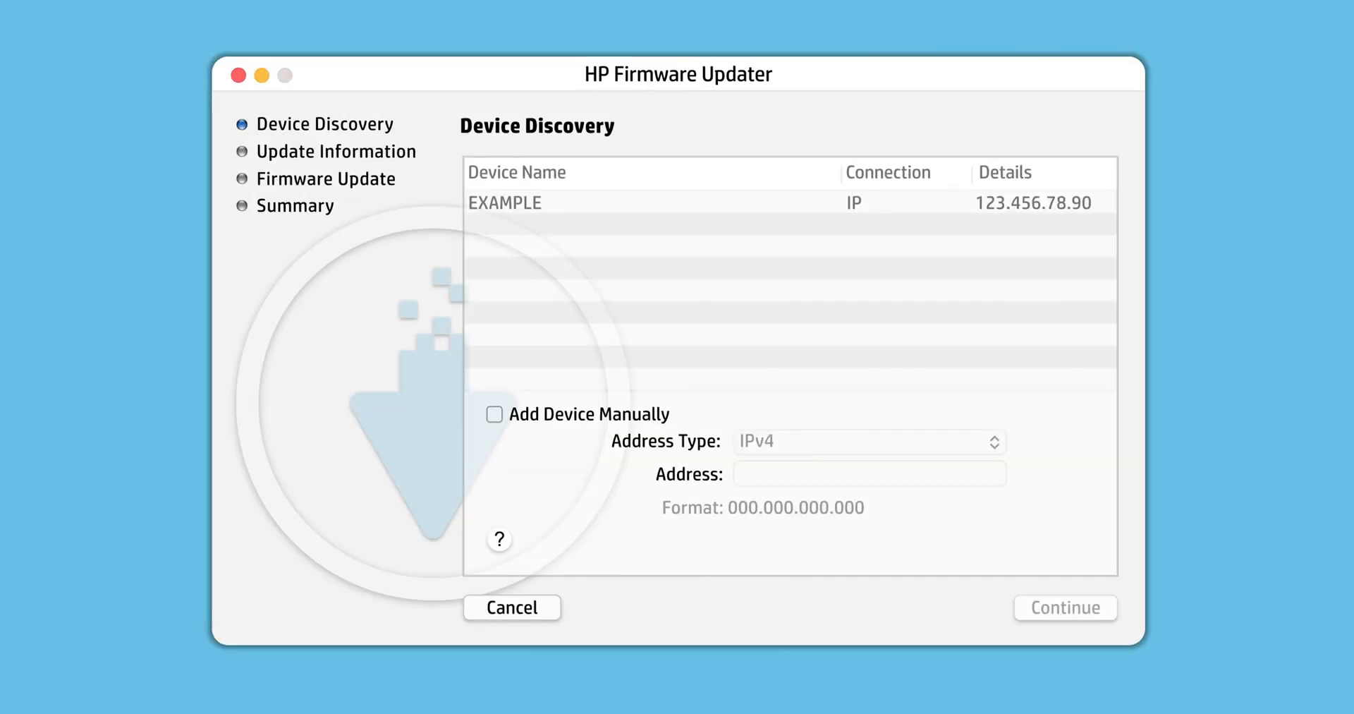
mouse_move(1023, 430)
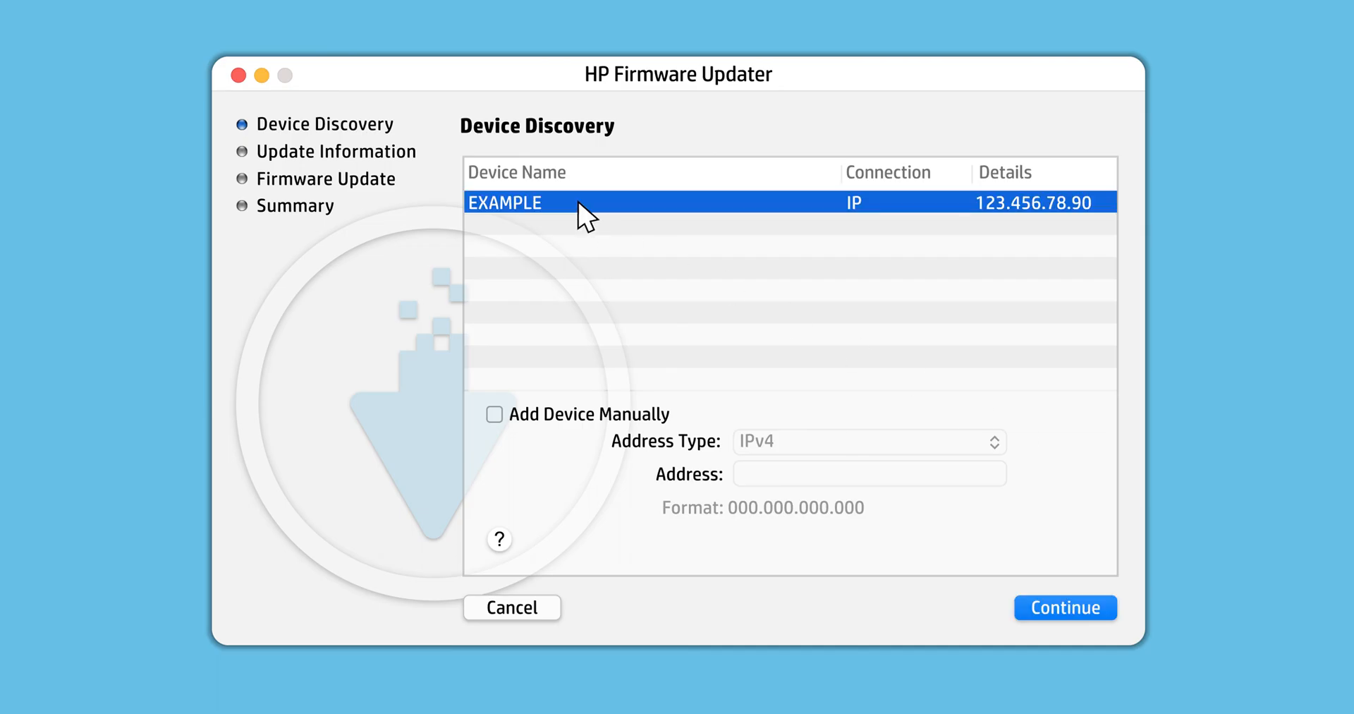
- Select the discovered EXAMPLE device and continue to the update information step
click(1064, 607)
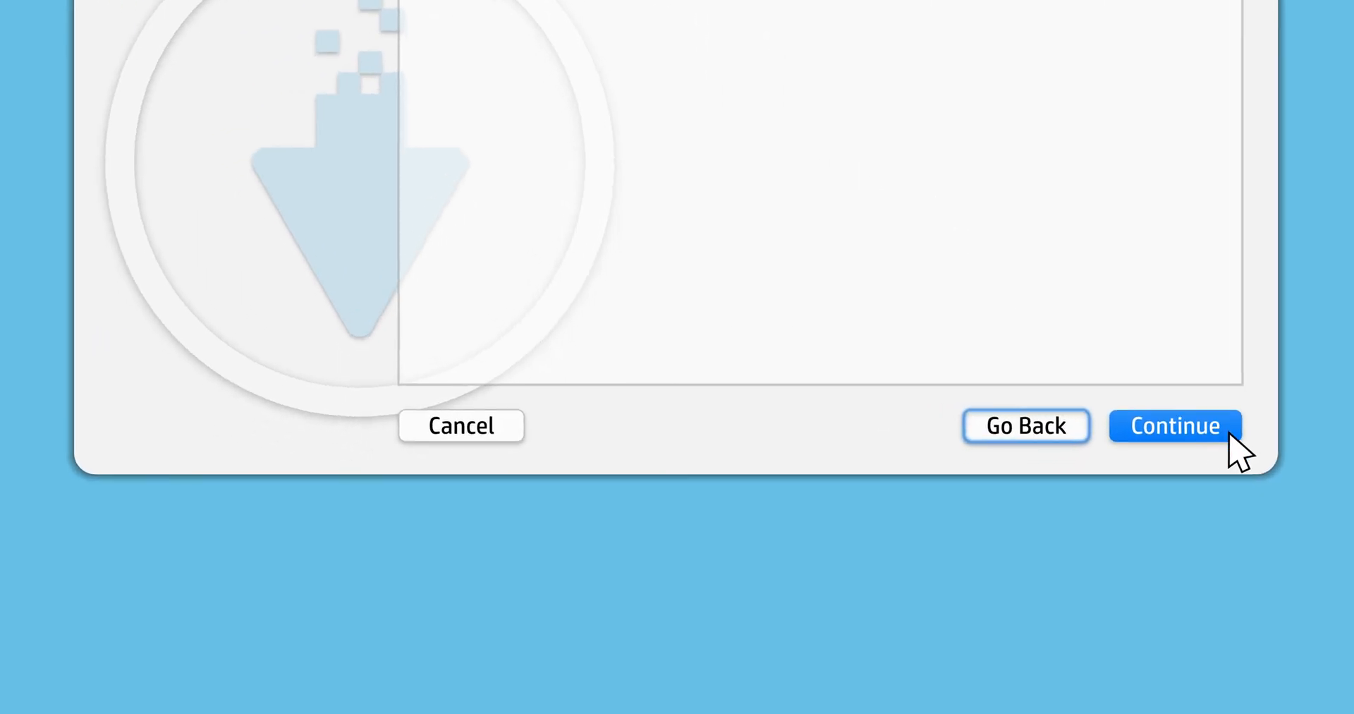
click(1174, 425)
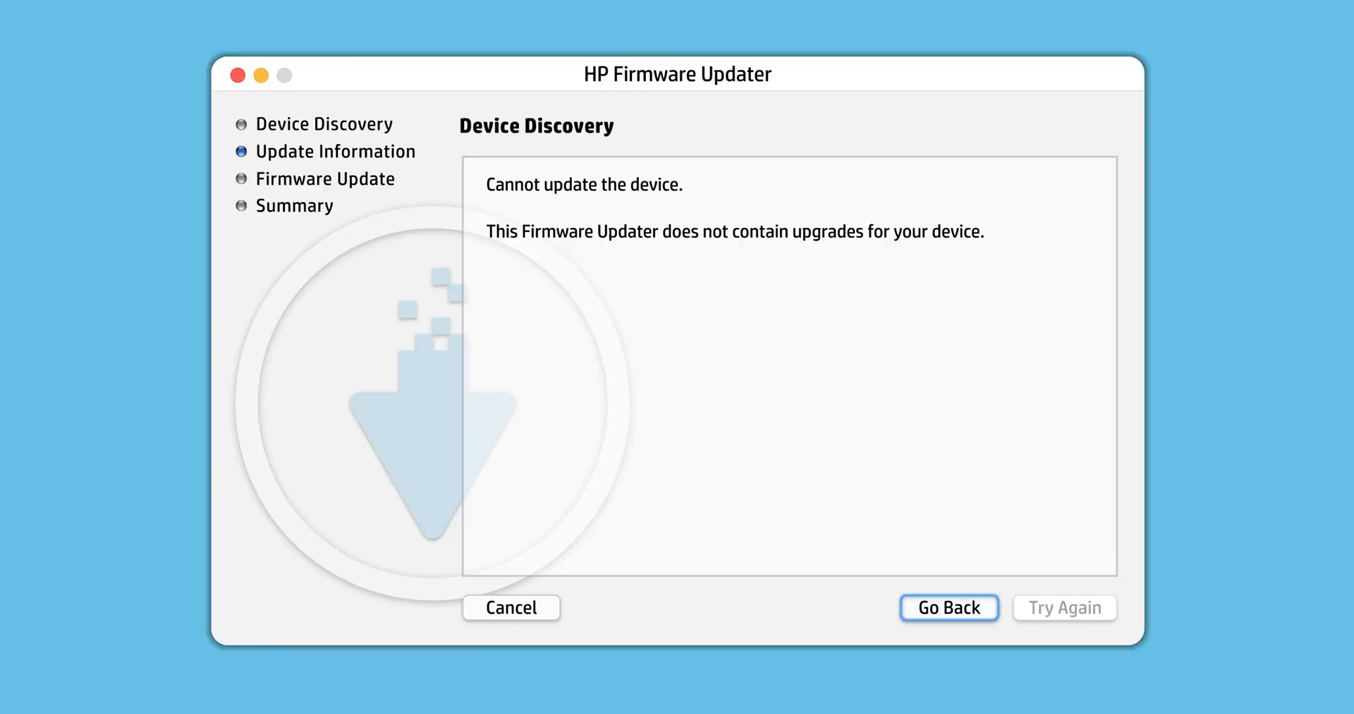